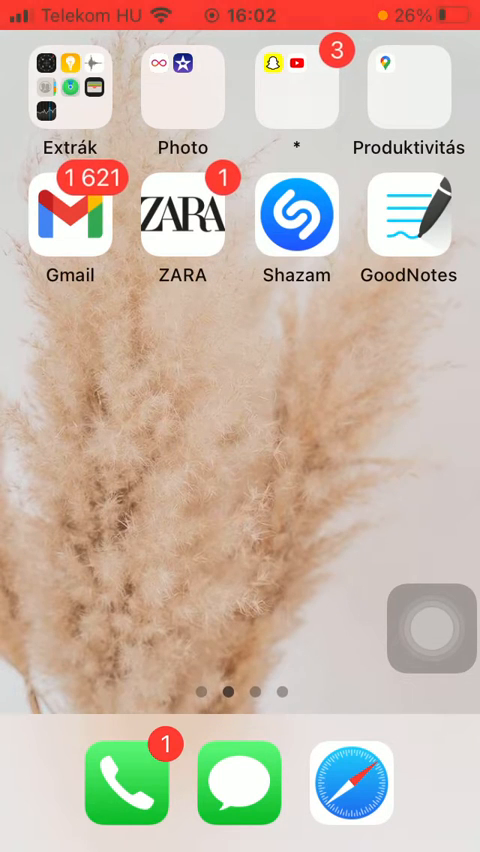
Step: Launch GoodNotes from the home screen to reach its Documents library
click(410, 222)
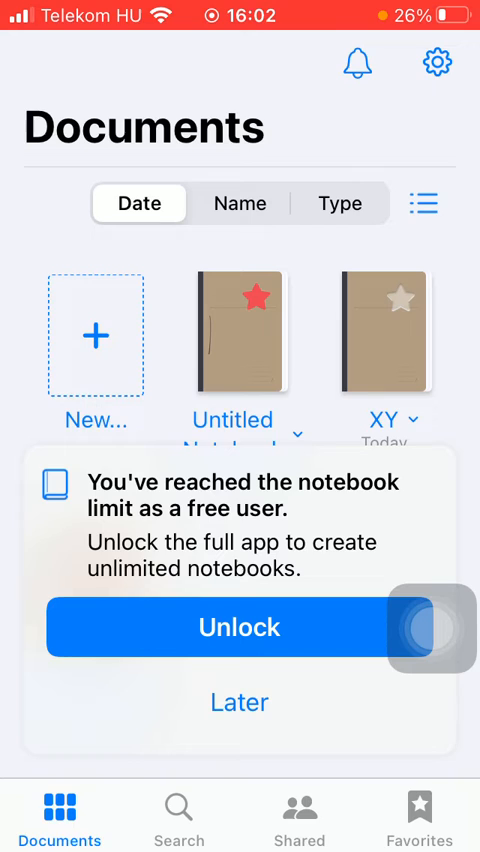
Step: Open GoodNotes Settings from the gear options list
click(436, 63)
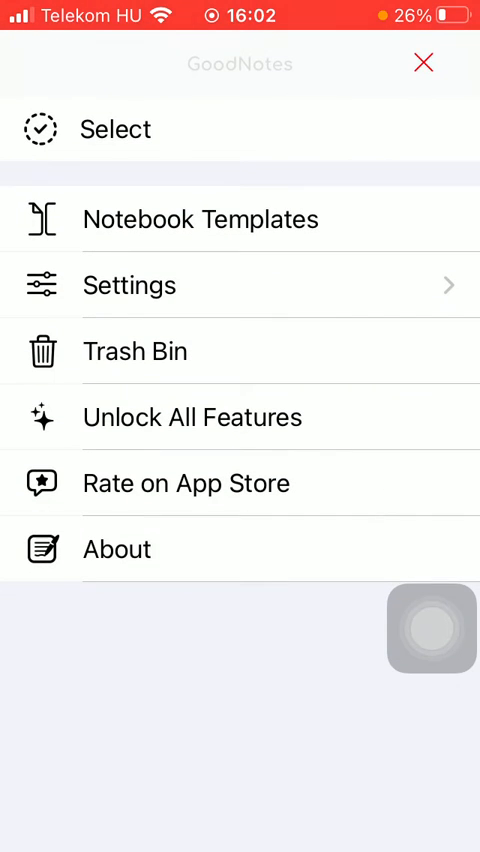
click(129, 285)
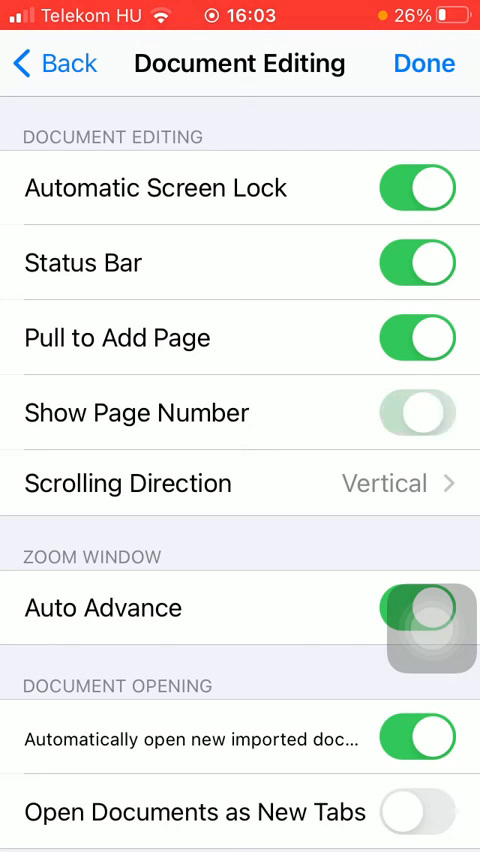
Step: Enable Show Page Number and open the XY notebook, showing page 2 of 3
click(417, 412)
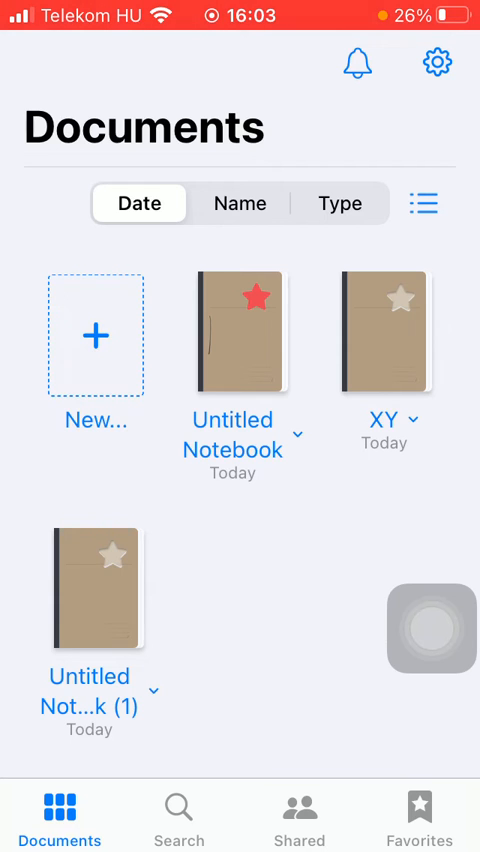
click(384, 333)
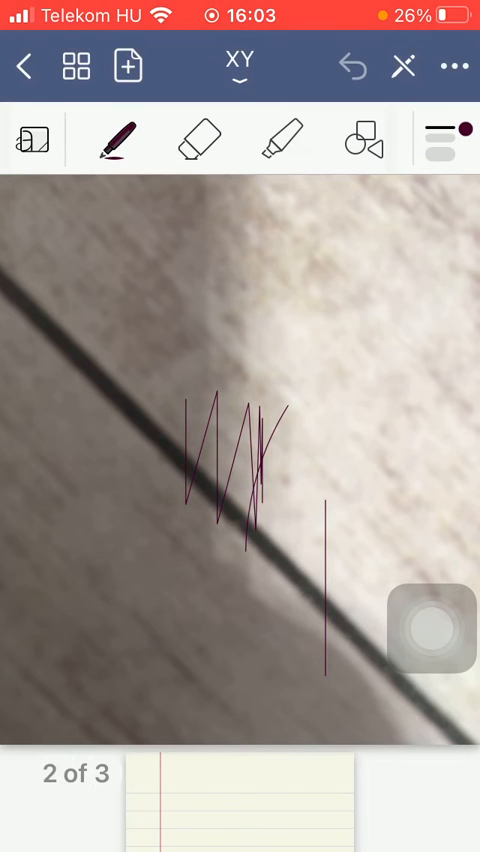